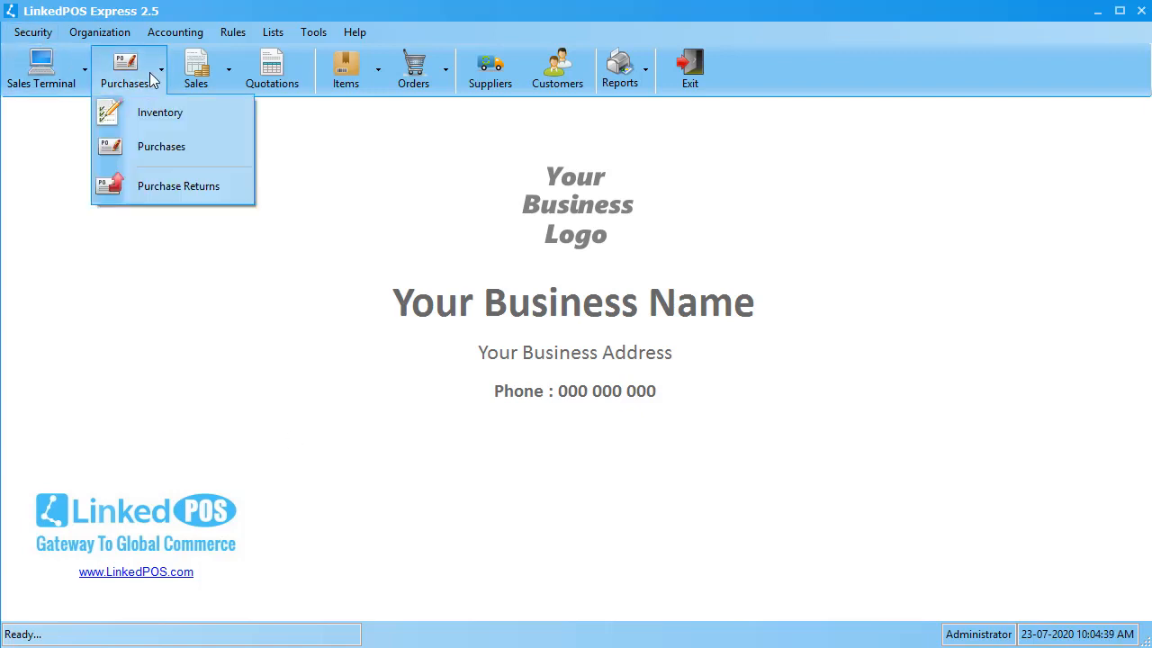
mouse_move(158, 109)
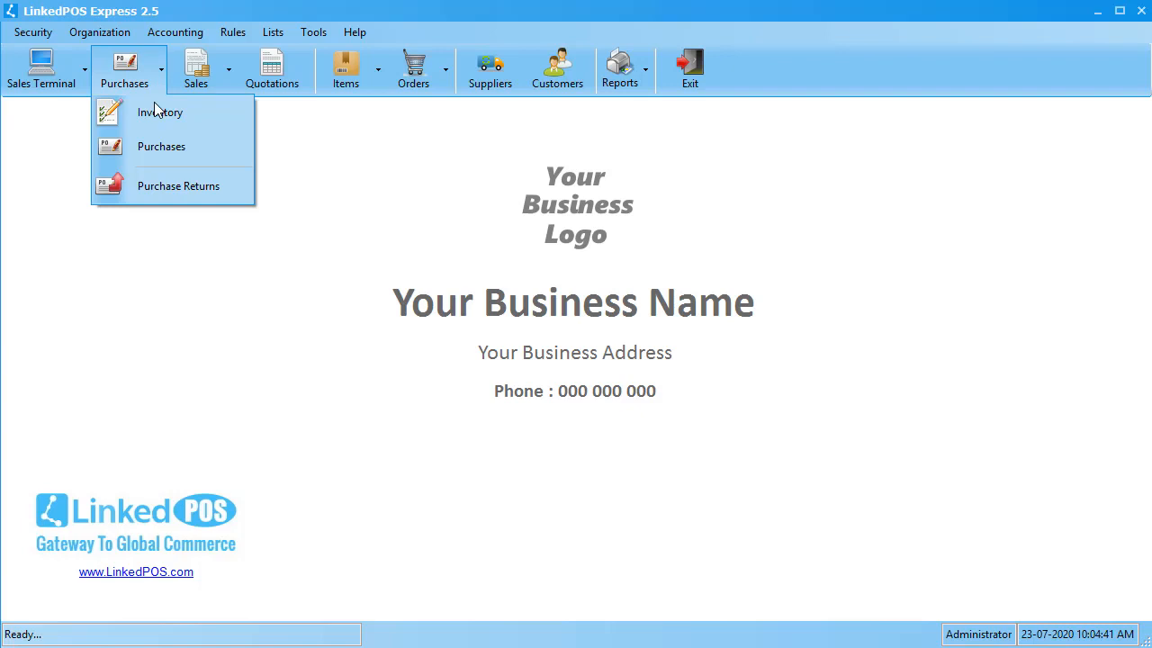
Show the Inventory list with item codes, names, selling prices and stock.
left_click(161, 112)
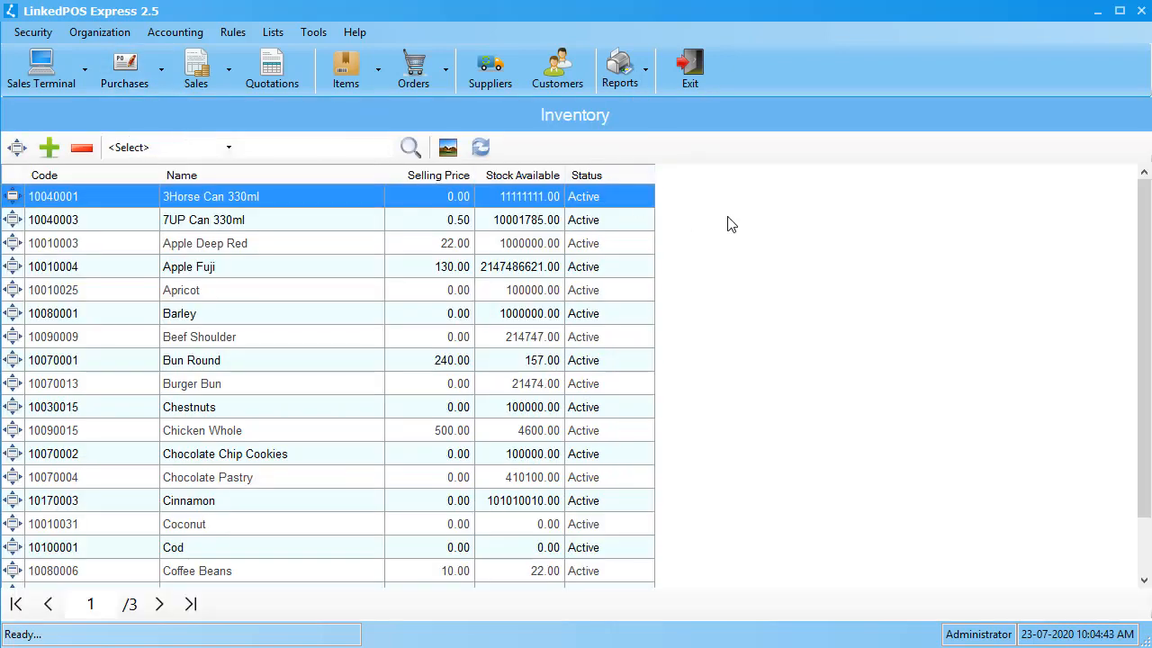
mouse_move(342, 385)
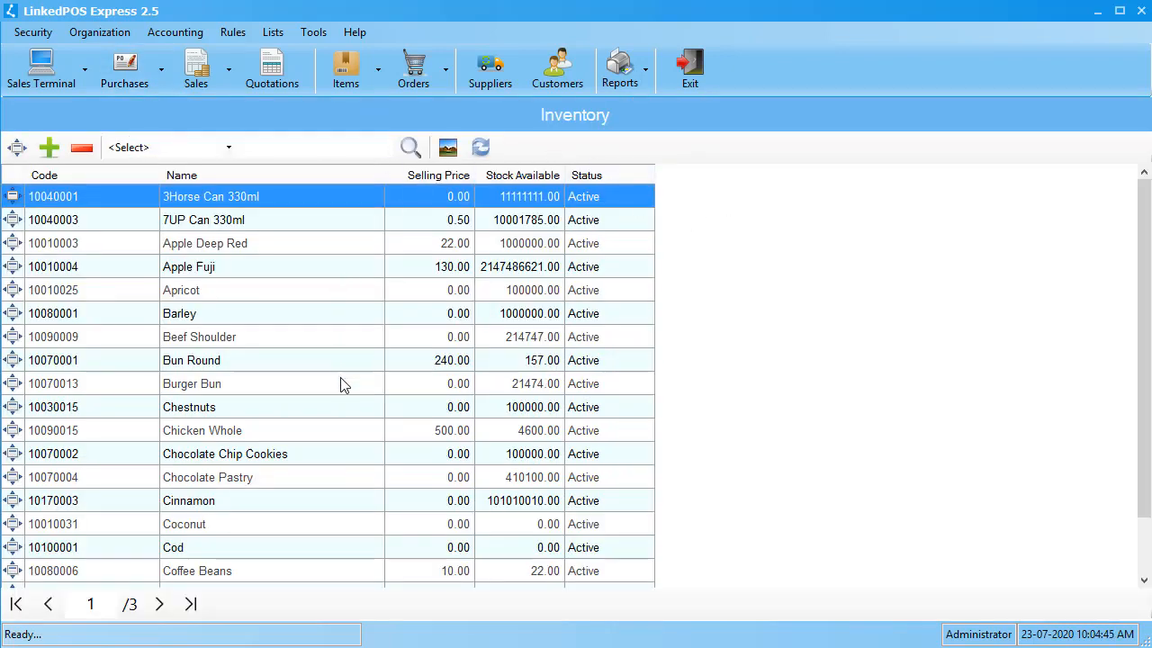
mouse_move(484, 393)
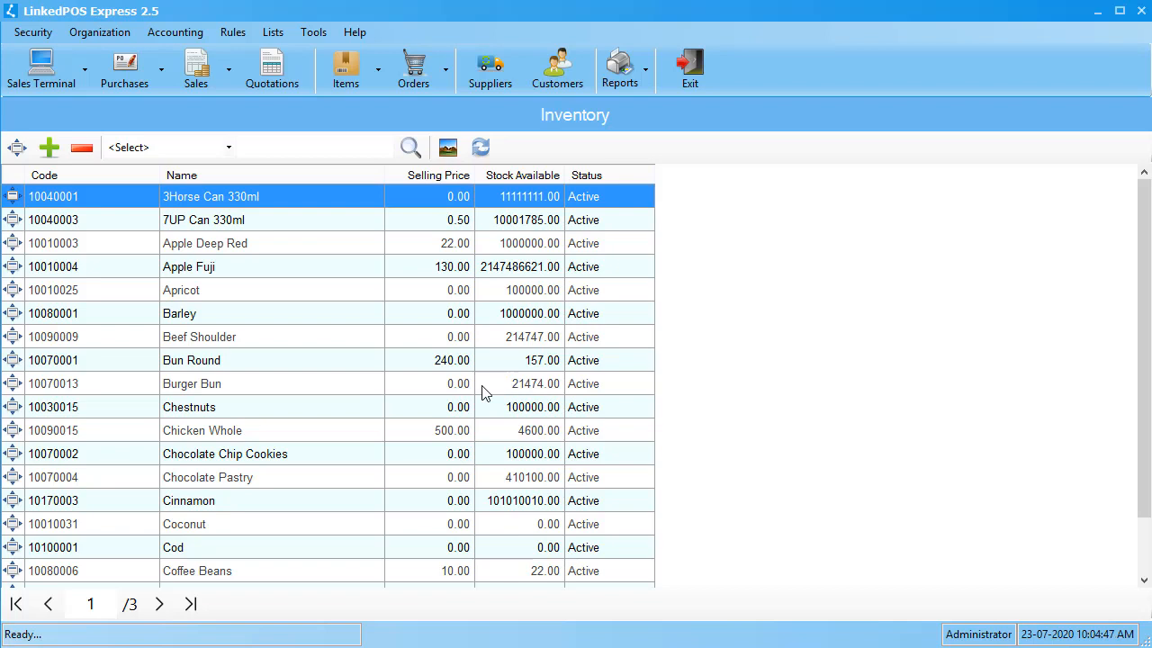
Fill a purchase of 7UP Can 330ml: quantity 2 at 1.45 from DummySupplier, total 2.90.
left_click(203, 219)
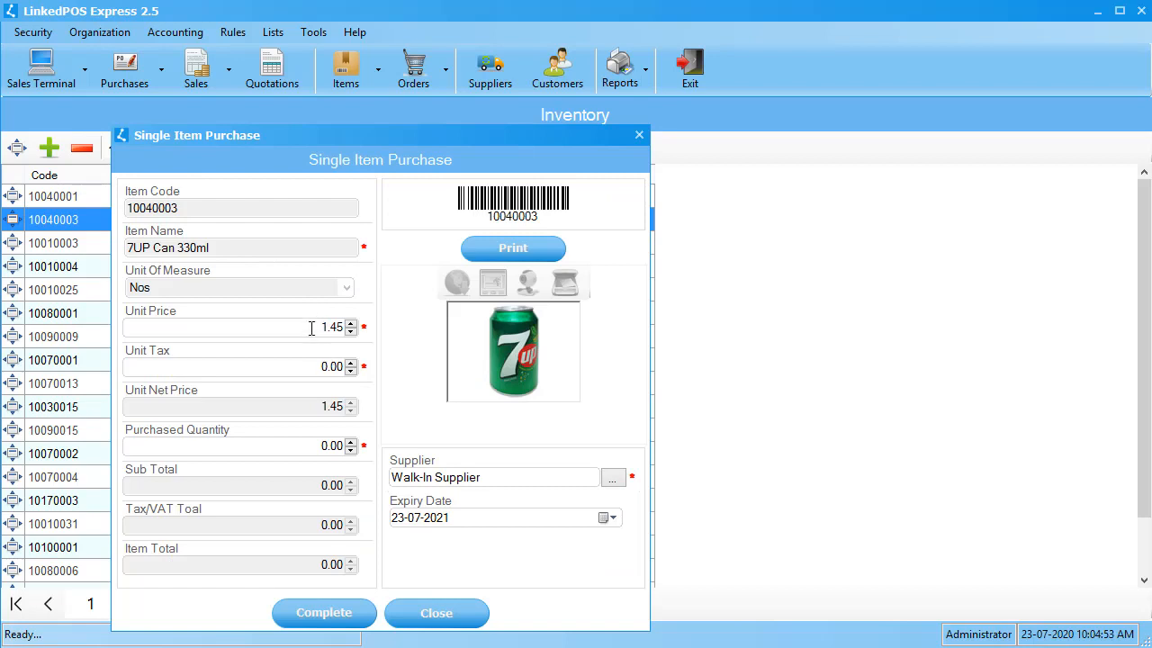
mouse_move(317, 444)
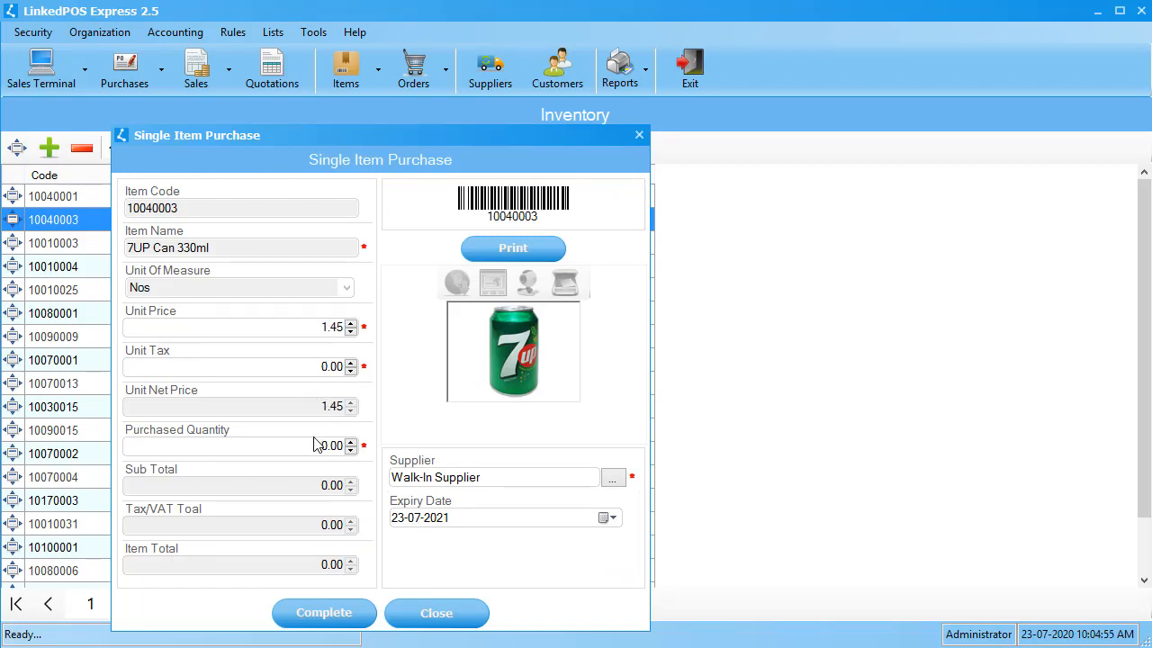
left_click(234, 446)
type("2")
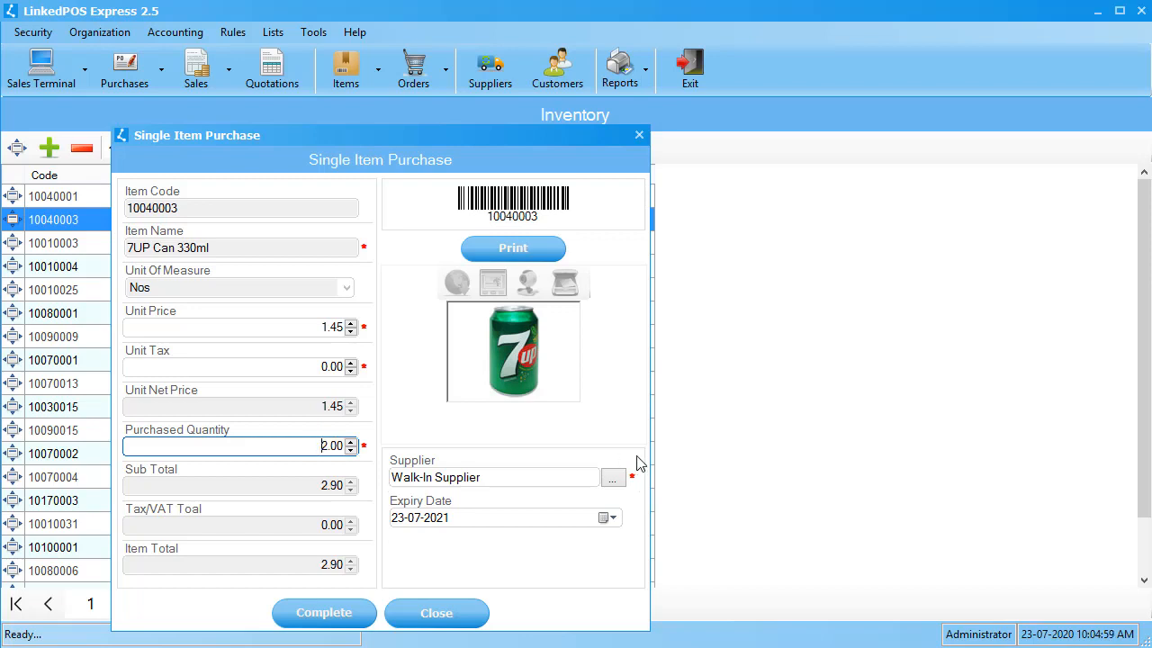
left_click(612, 477)
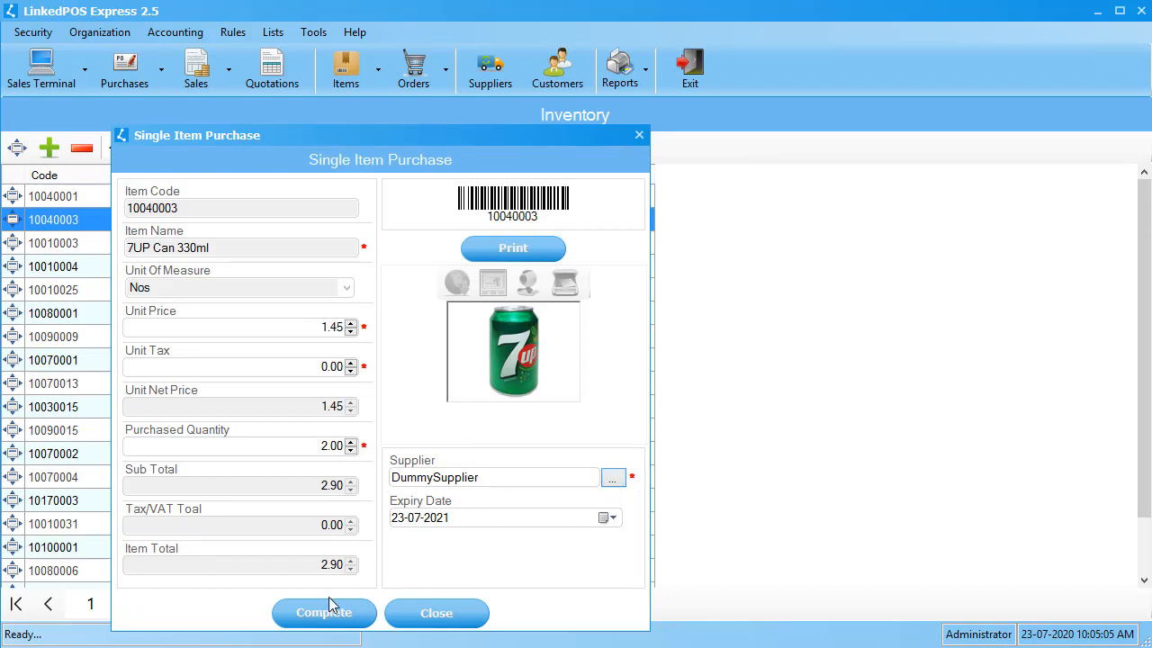
Complete the 7UP purchase with a 2.90 cash payment, raising stock to 10001787.
left_click(323, 612)
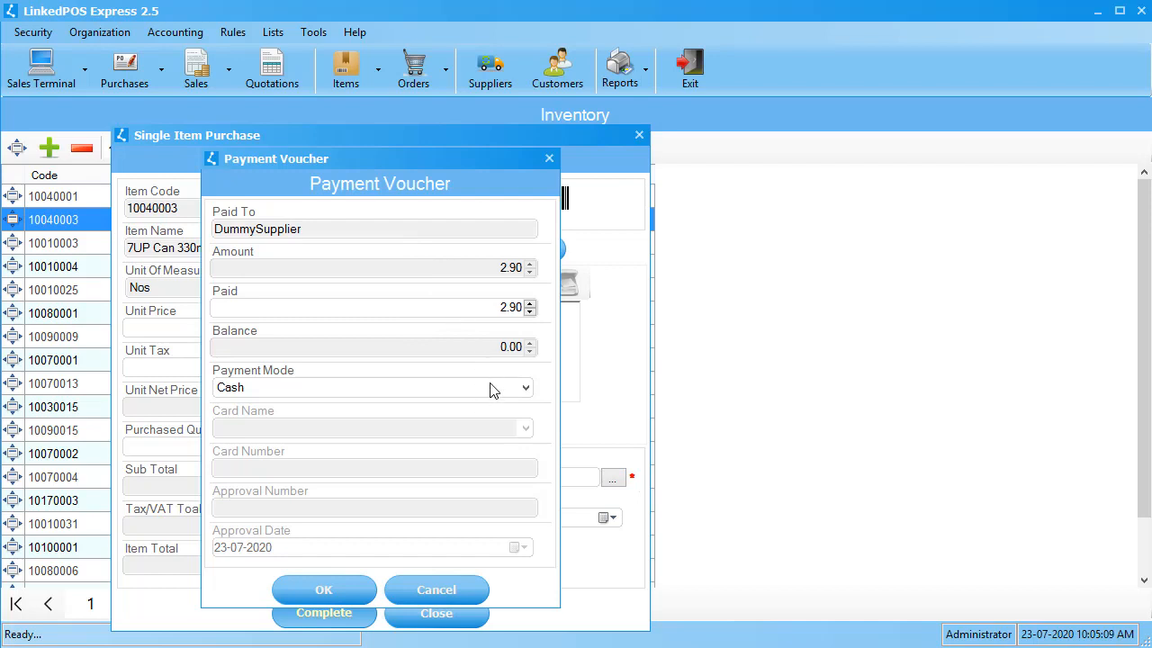
left_click(324, 590)
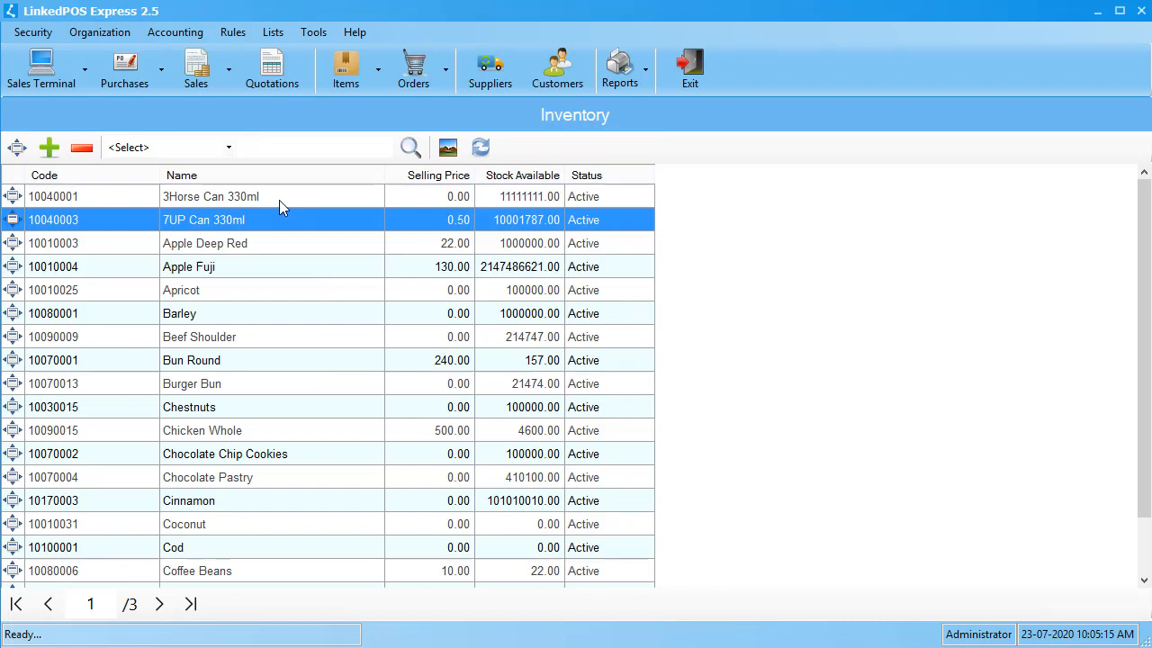
List the recorded purchases, review order 47 and return to the list.
left_click(124, 69)
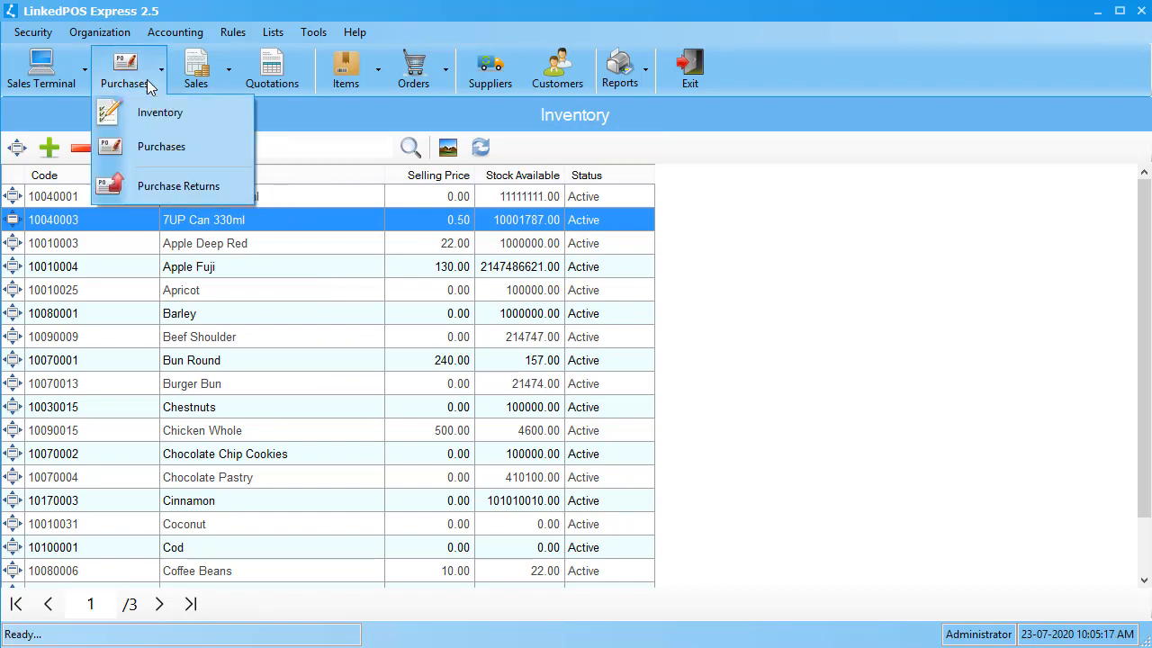
mouse_move(178, 185)
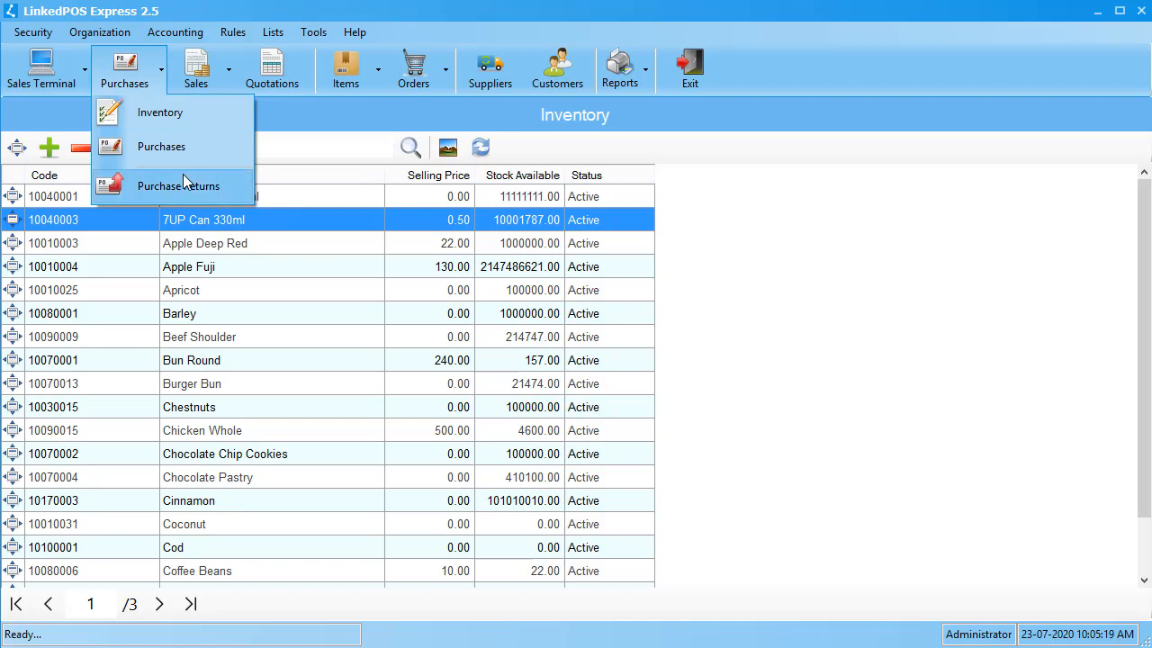
left_click(162, 145)
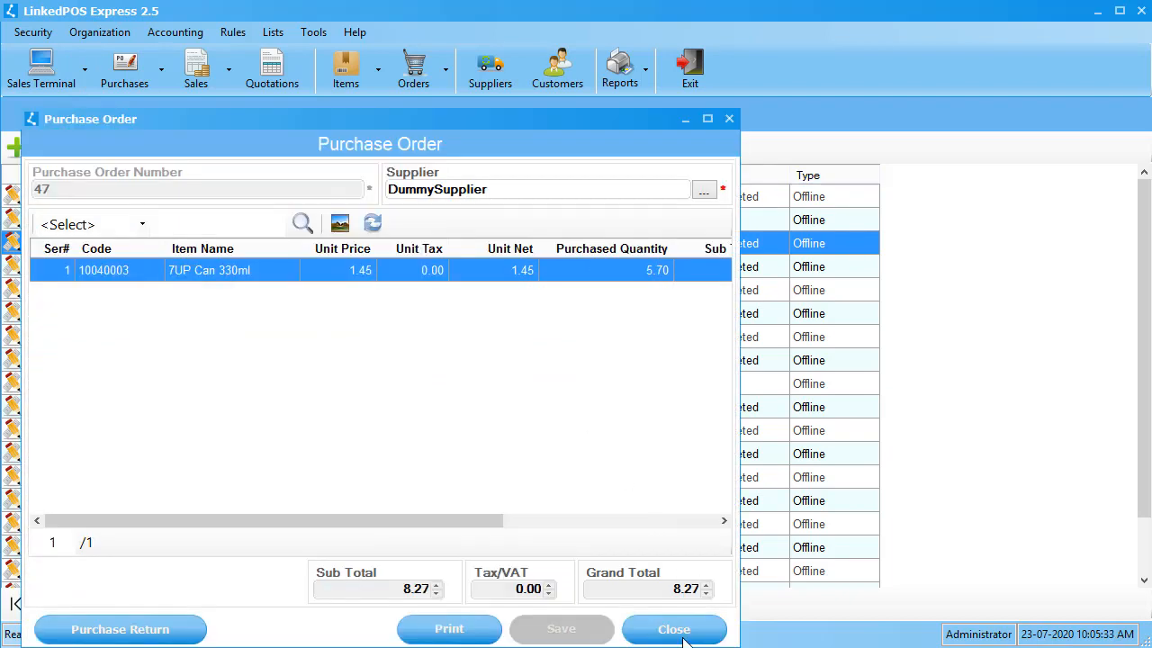
left_click(673, 628)
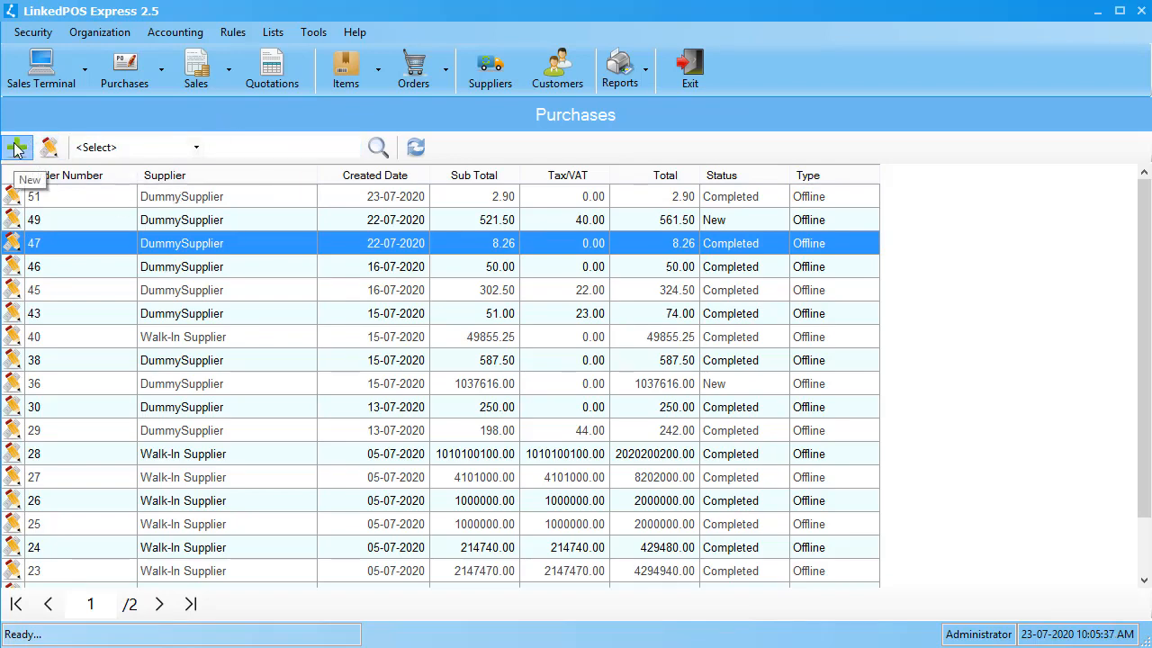
Create purchase order 52 and choose DummySupplier as its supplier.
left_click(16, 147)
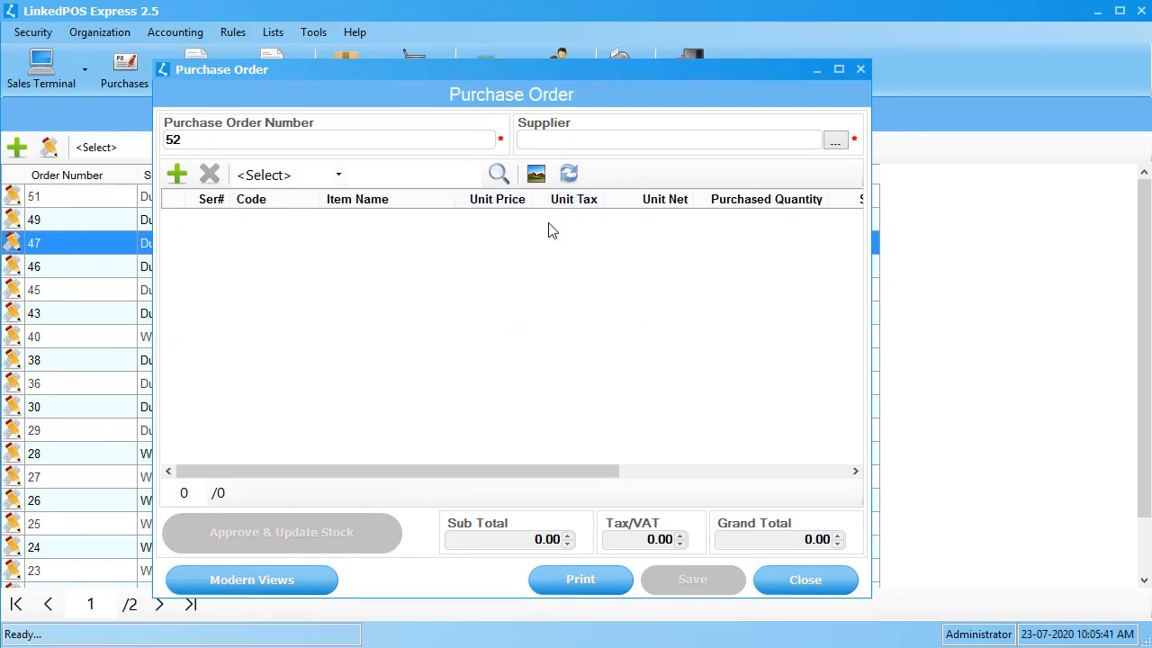
left_click(835, 140)
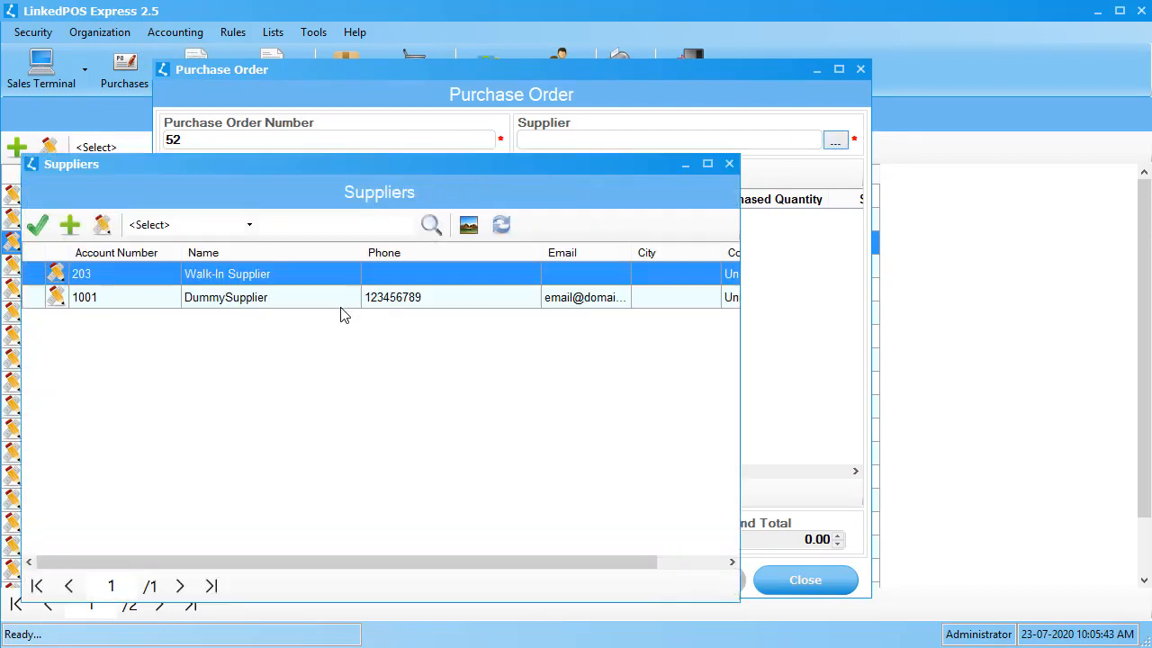
double_click(227, 297)
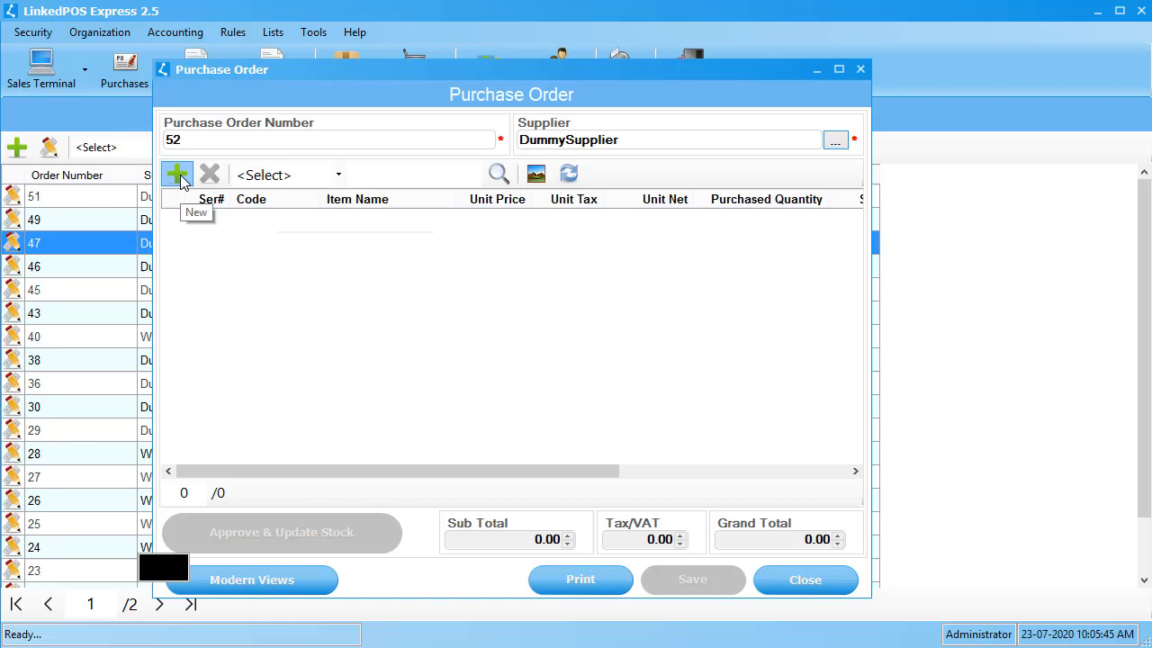
Add Chicken Whole and Peanuts With Shell from picture view, remove Corn, 22 each, total 258.50.
left_click(176, 172)
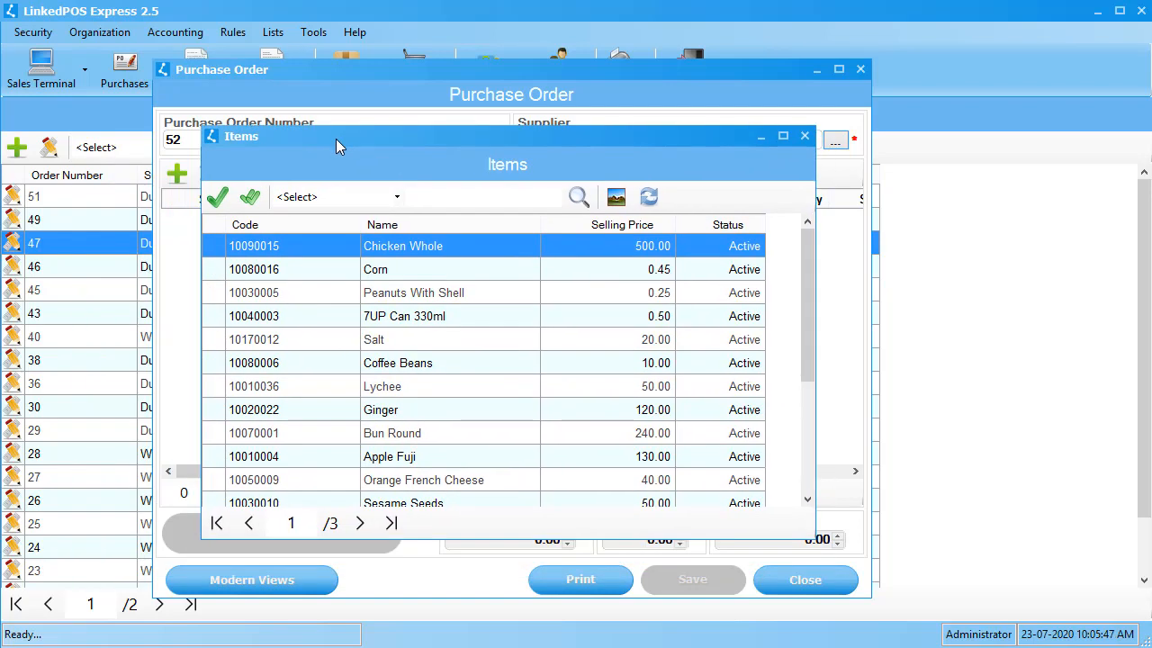
mouse_move(463, 349)
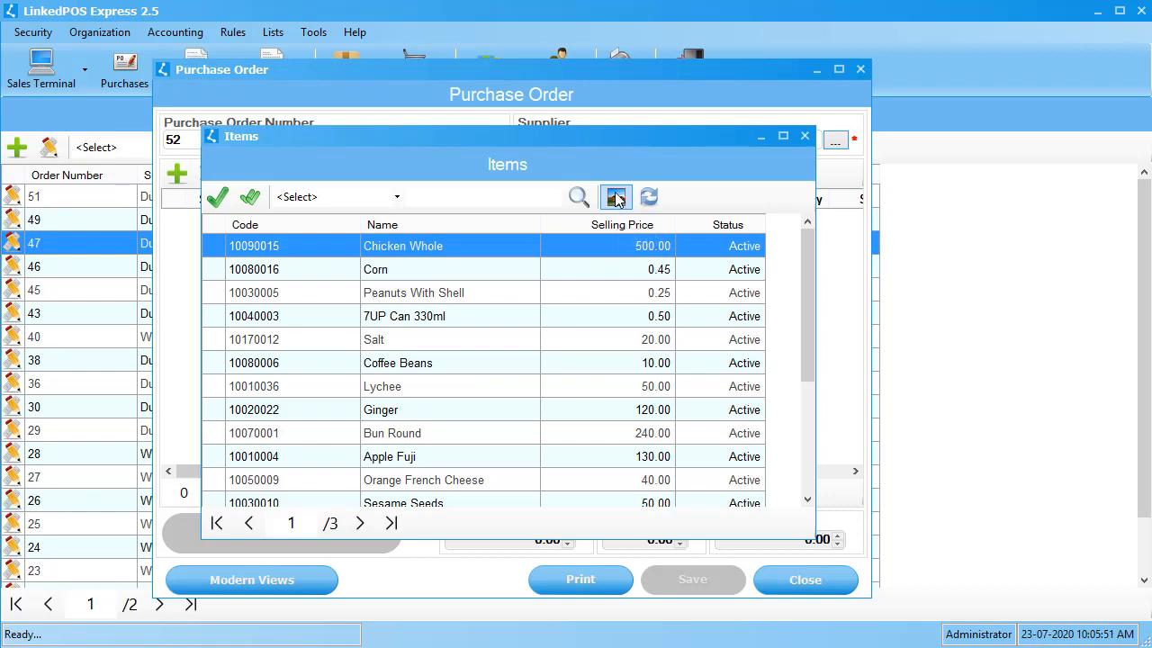
left_click(615, 196)
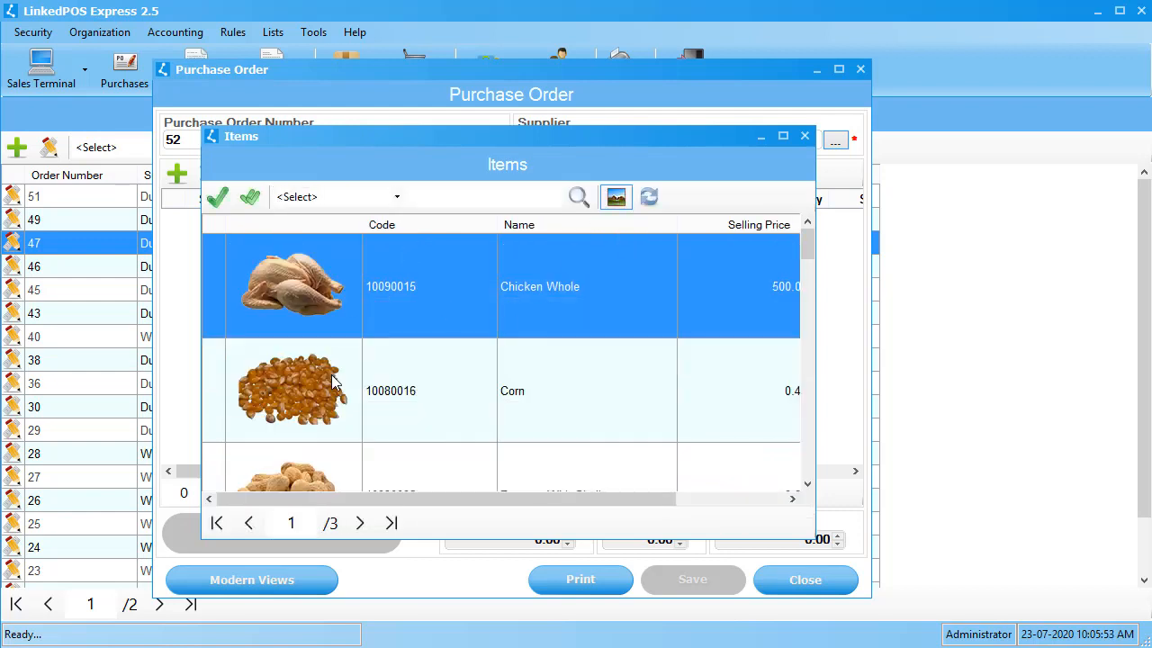
scroll("down", 3)
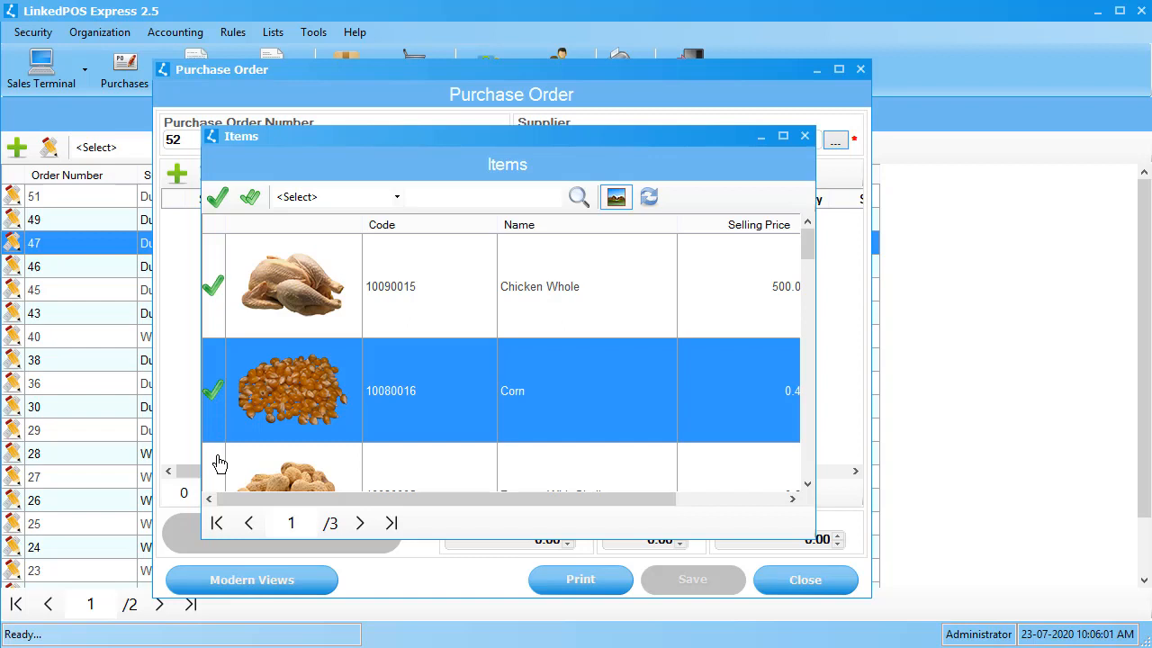
left_click(396, 196)
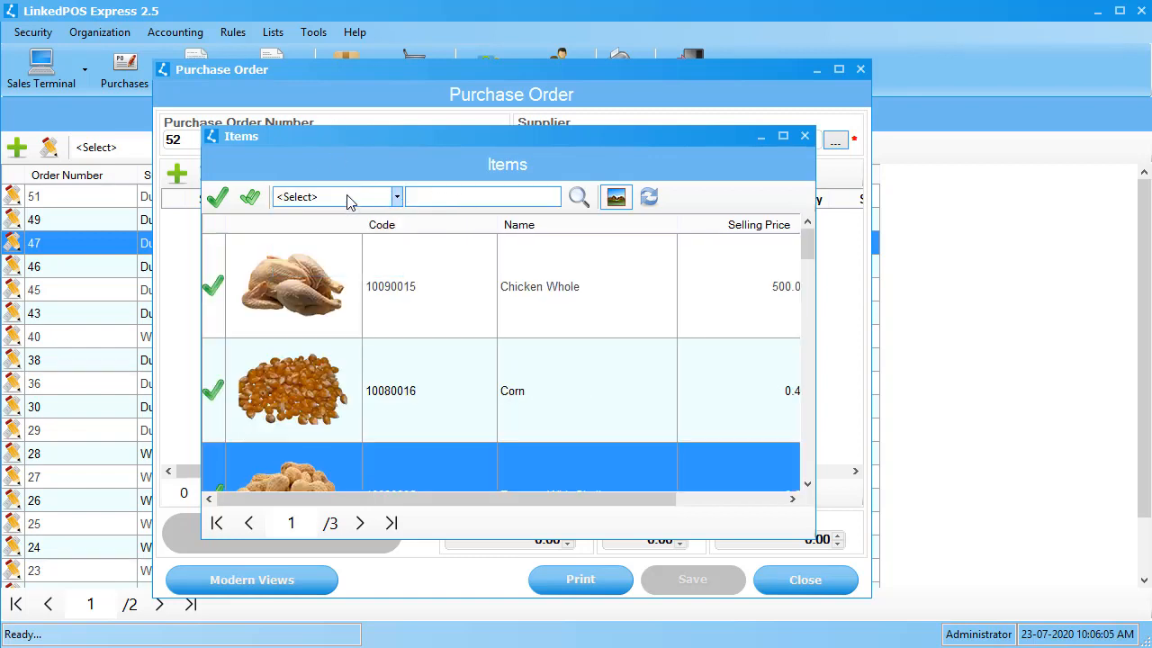
mouse_move(321, 200)
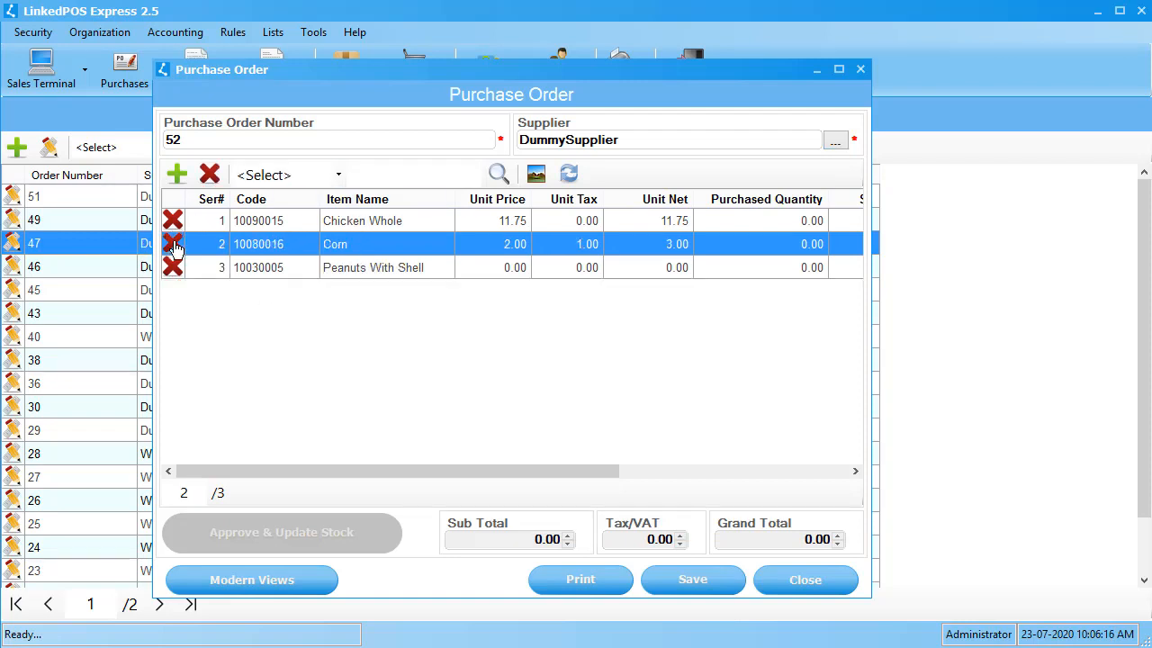
left_click(173, 245)
type("22")
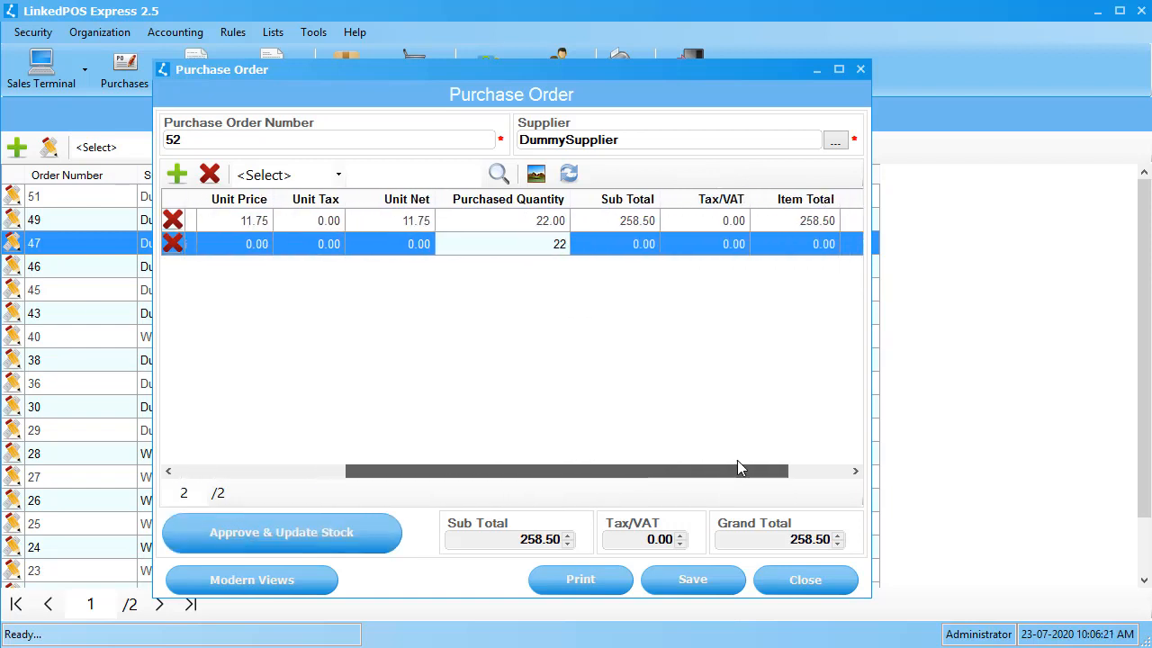
Approve order 52, update stock and pay 258.50 in cash to DummySupplier.
left_click(280, 533)
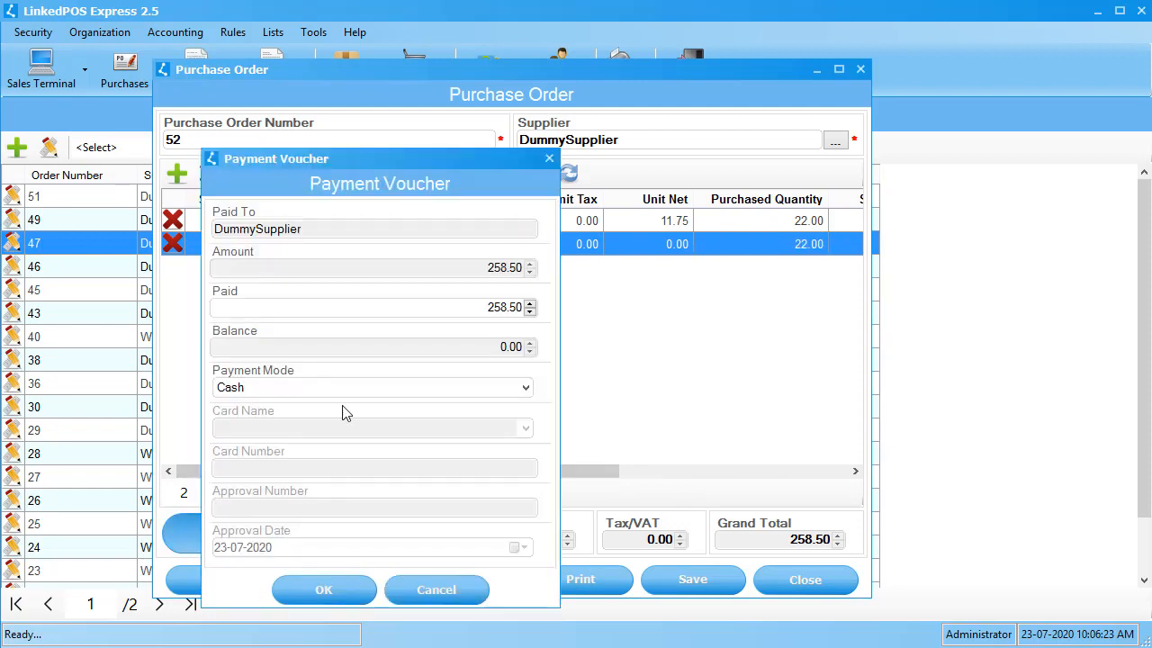
mouse_move(379, 153)
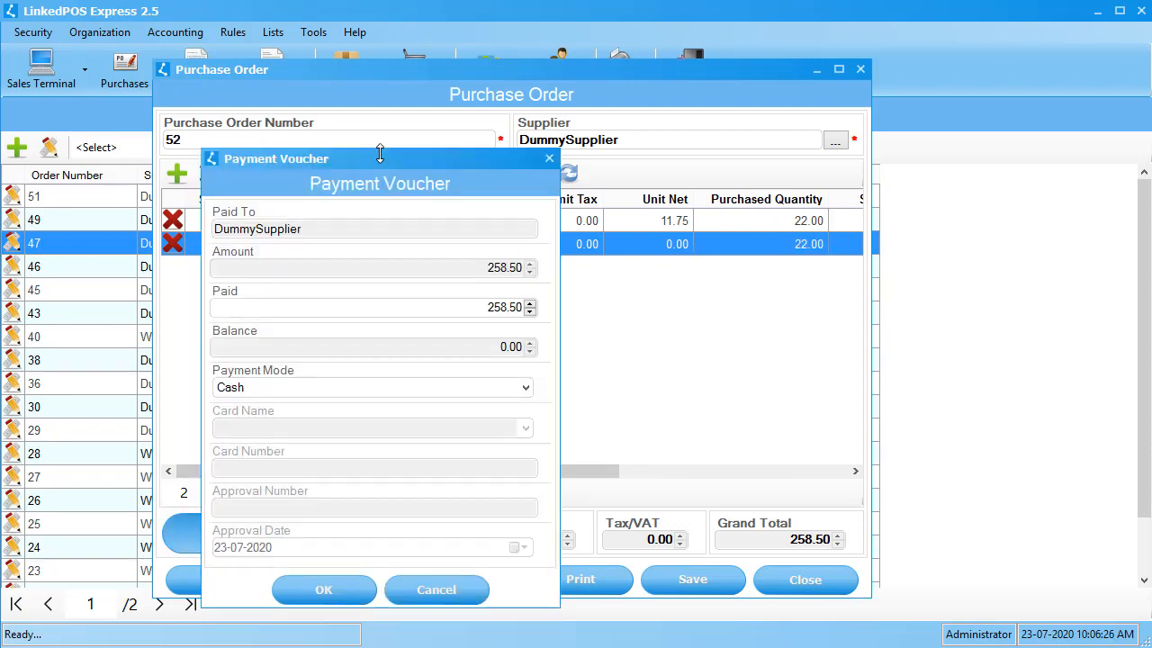
mouse_move(288, 388)
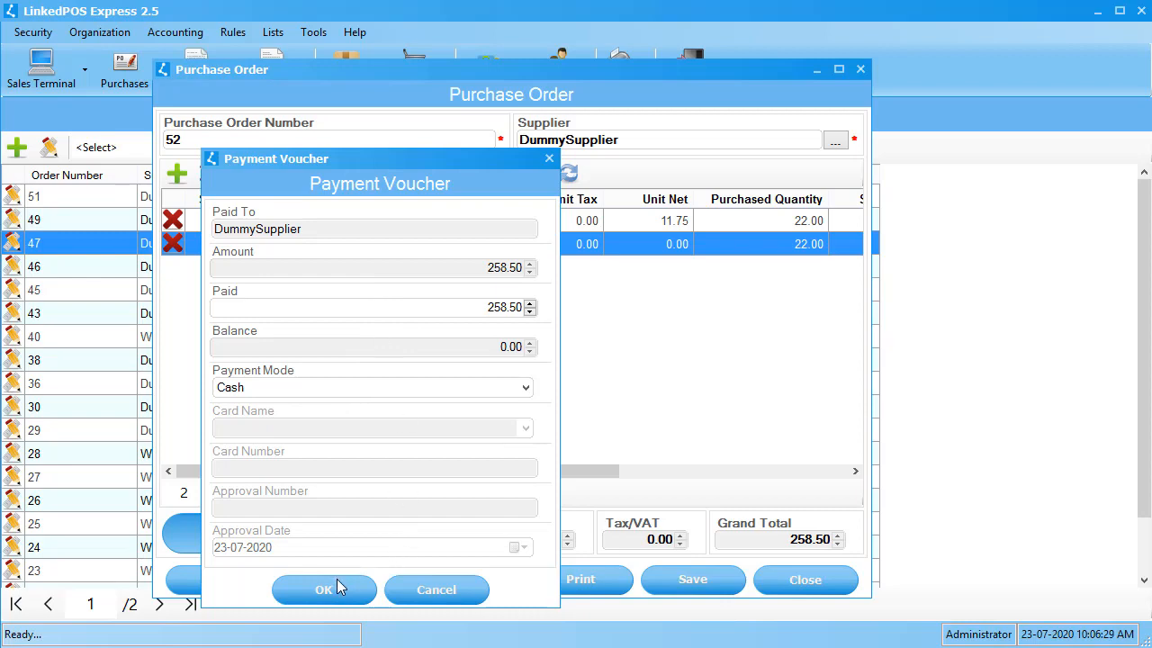
left_click(324, 590)
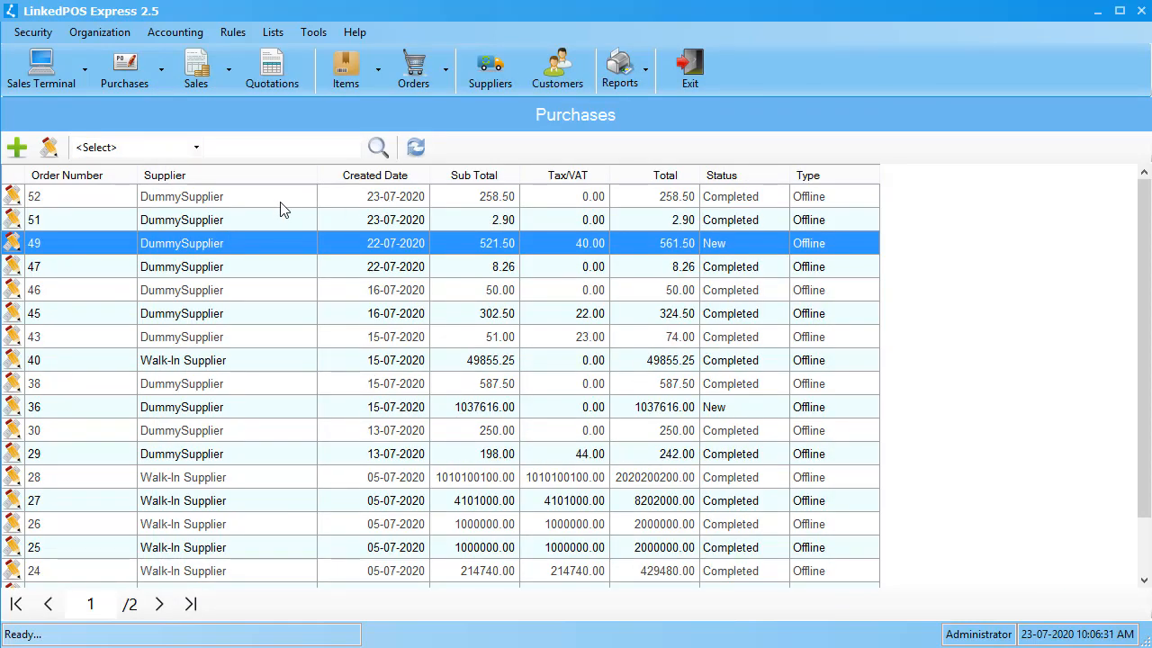
mouse_move(513, 97)
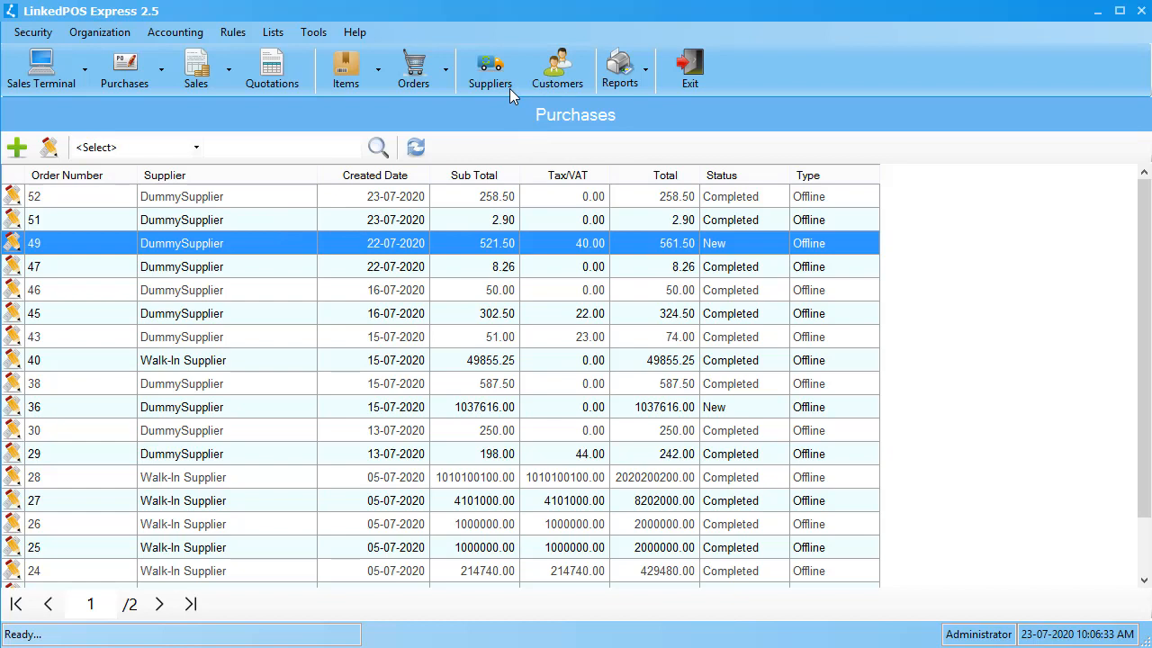
Open DummySupplier's record (account 1001) from the Suppliers list.
left_click(489, 68)
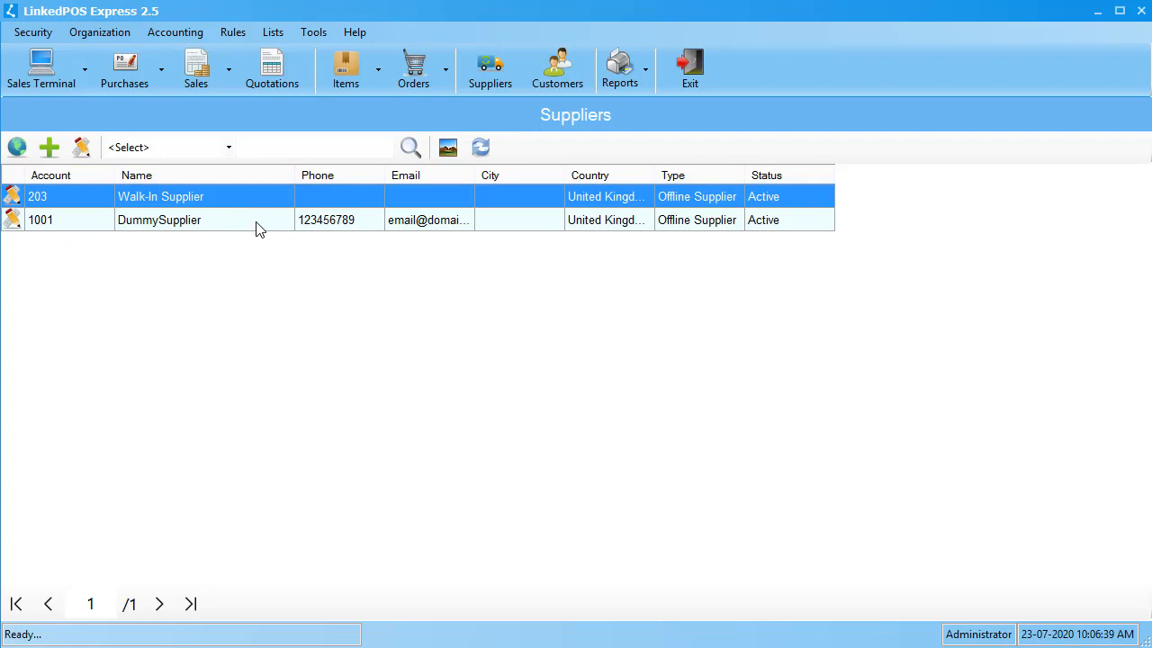
double_click(159, 219)
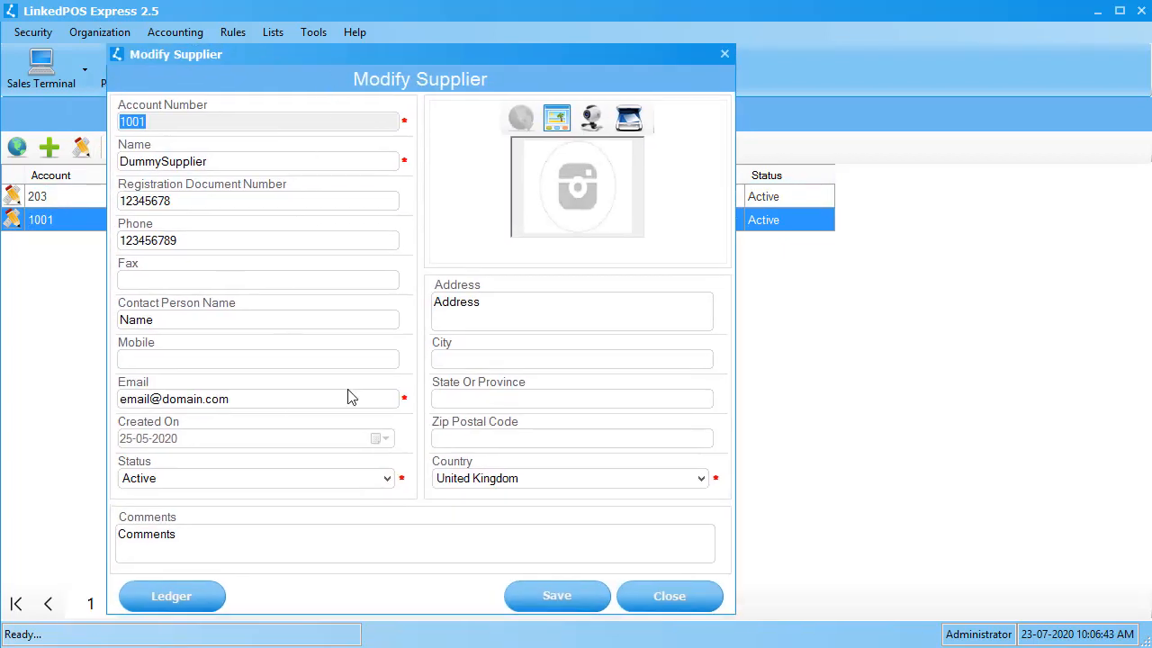
Display DummySupplier's ledger: debit 269.67, credit 1797.67, balance 1528.00.
left_click(171, 596)
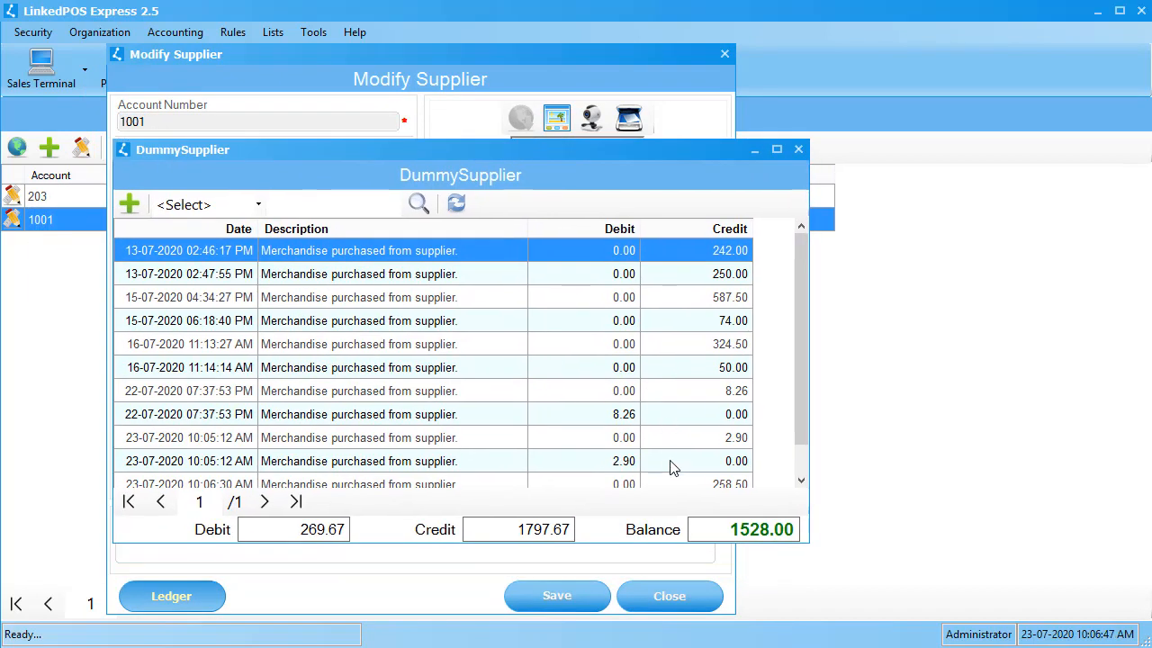
mouse_move(385, 529)
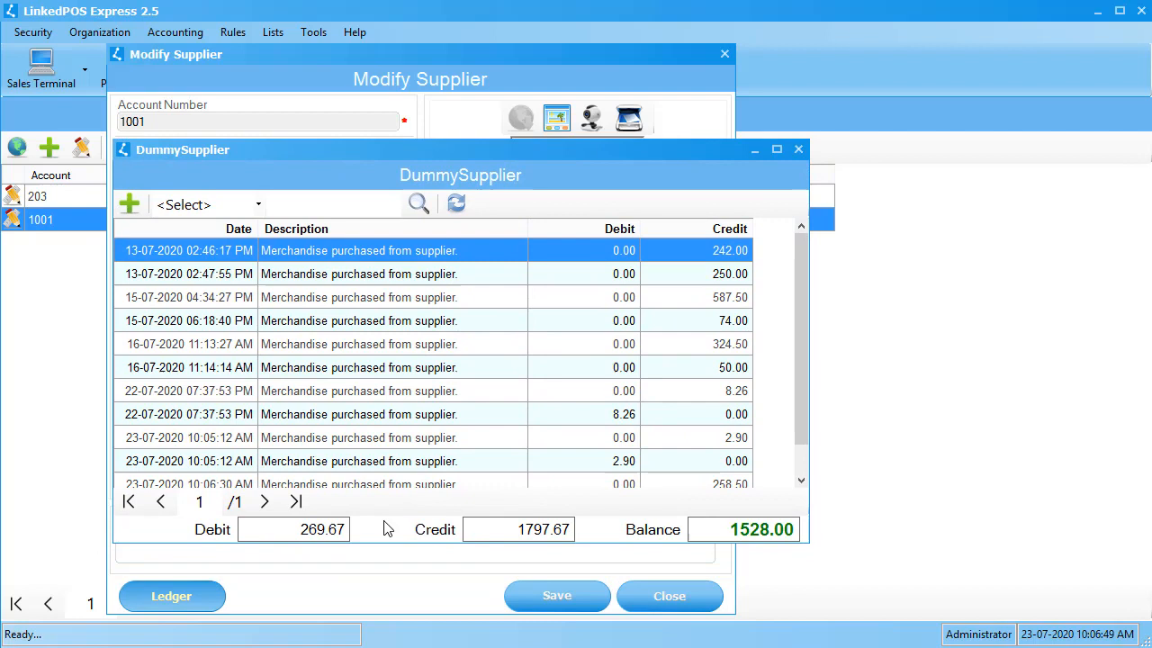